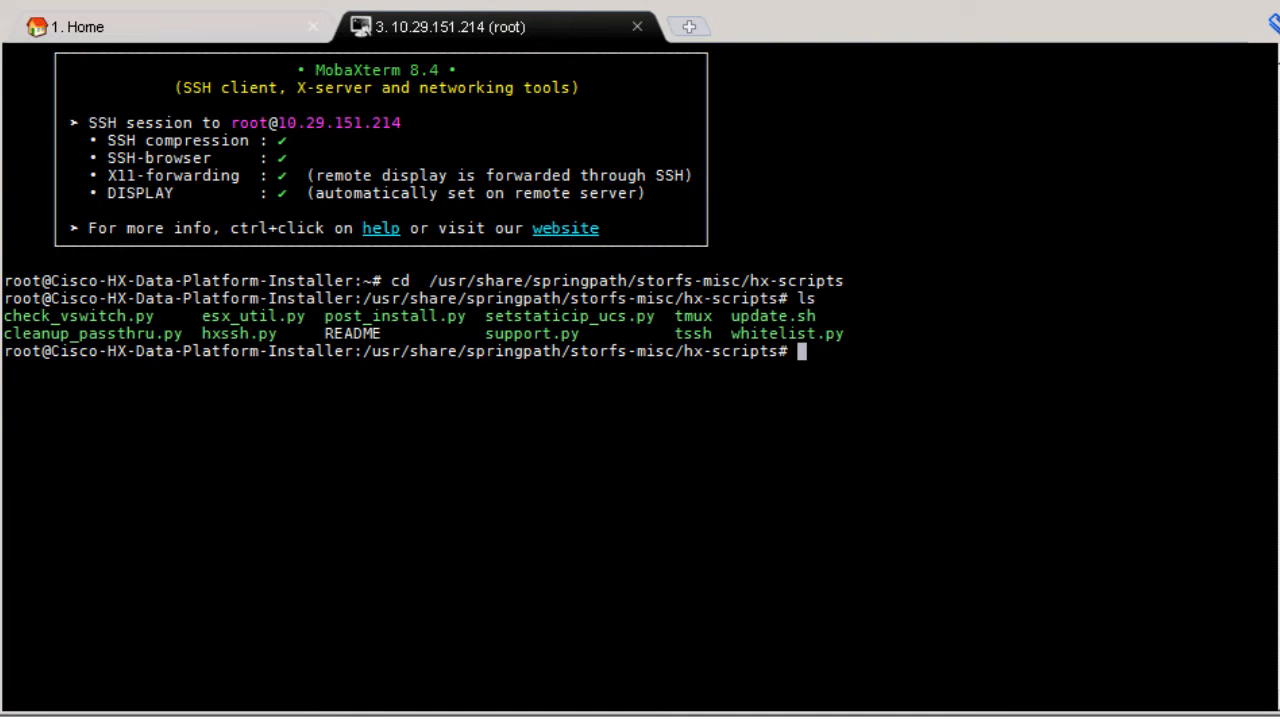
Run ./post_install.py so it prompts for the controller root password.
{"action": "type", "text": "./post_install.py"}
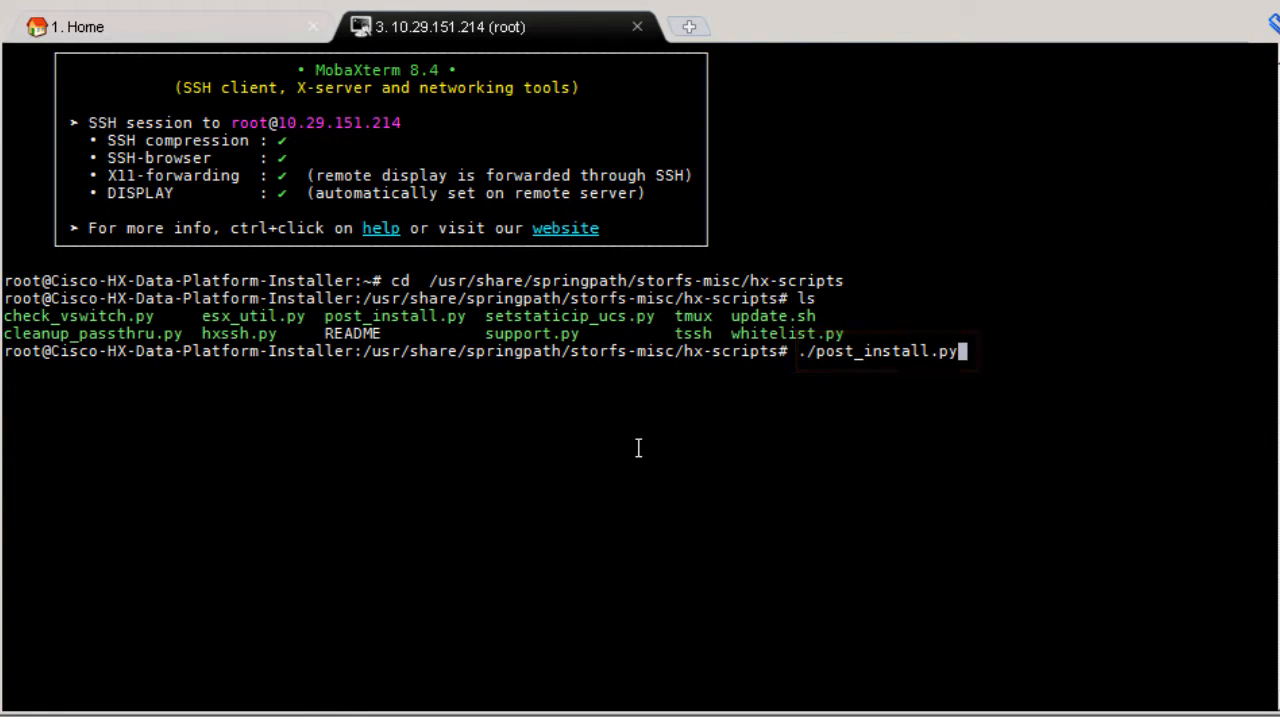
{"action": "key", "text": "Return"}
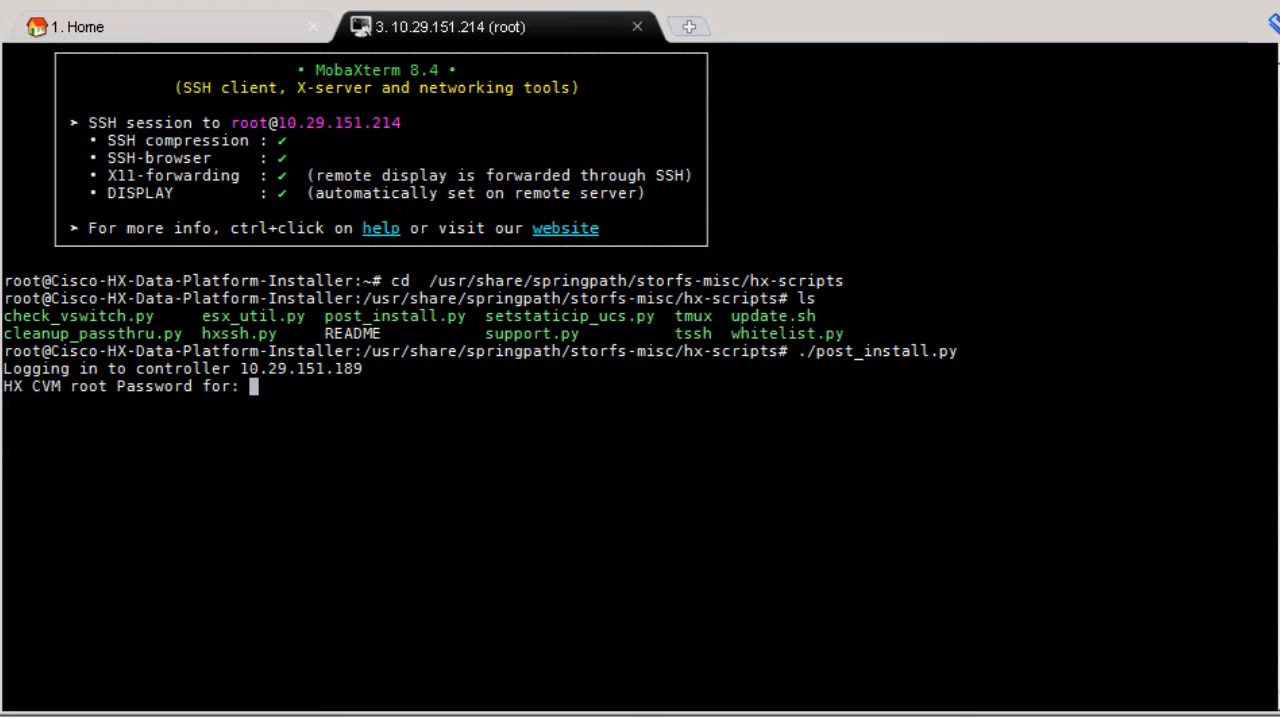
{"action": "key", "text": "Return"}
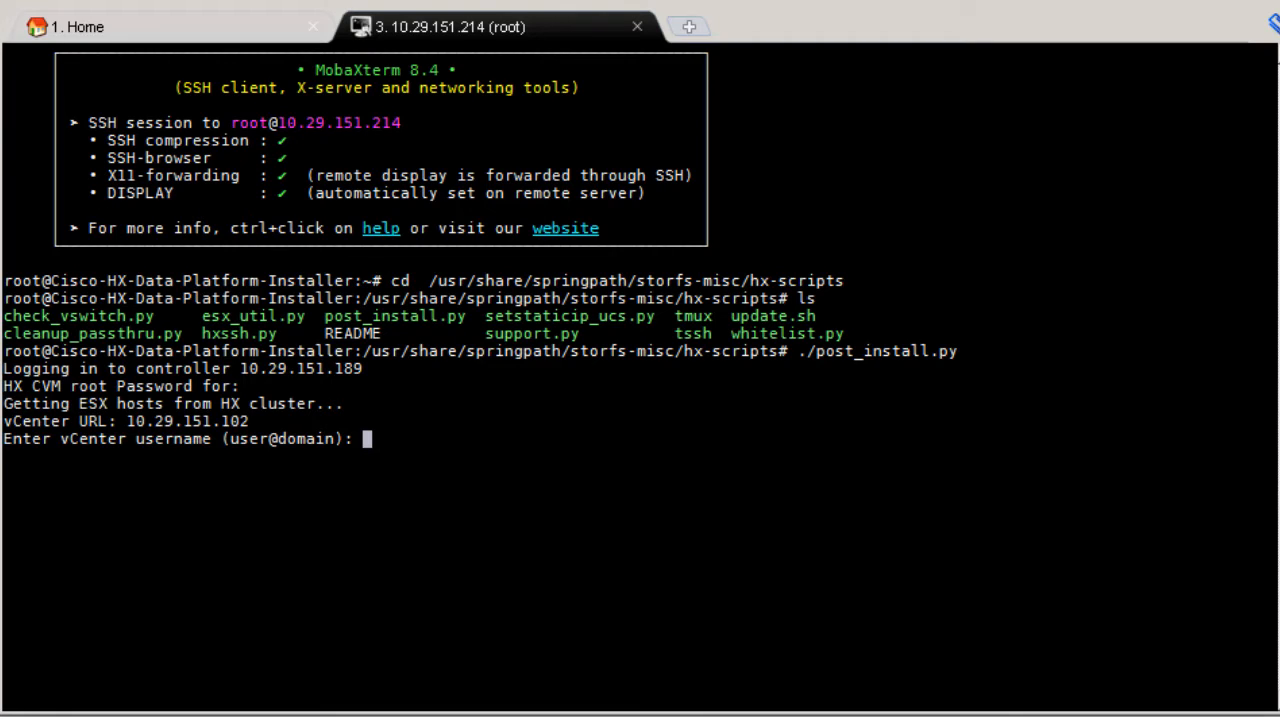
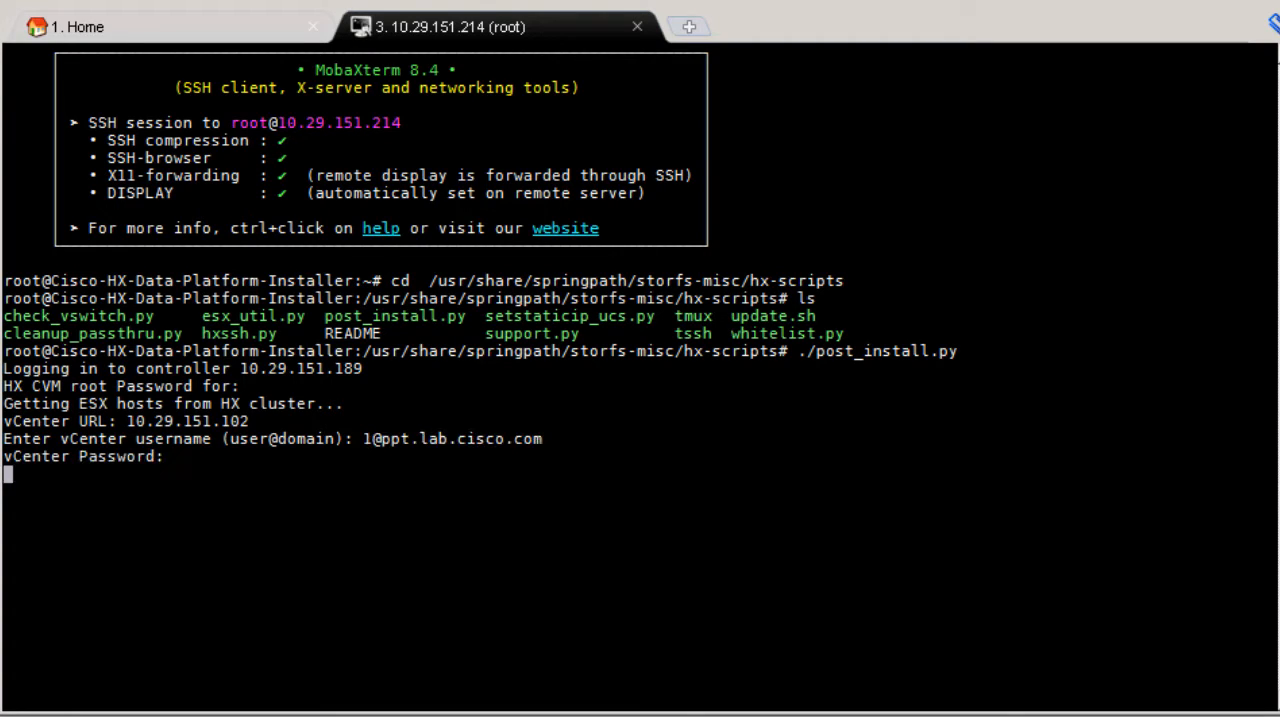
{"action": "key", "text": "Return"}
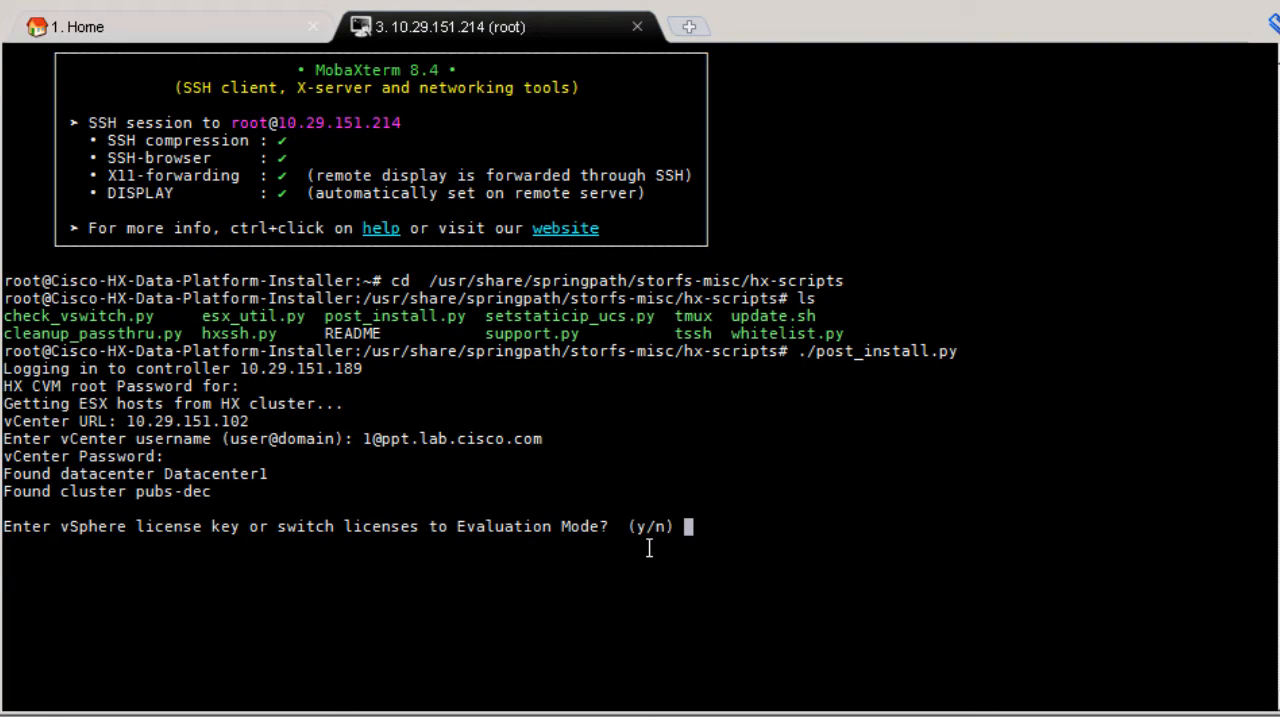
Keep current vSphere licensing (n), enable HA/DRS (y) and disable the SSH warning (y).
{"action": "type", "text": "n"}
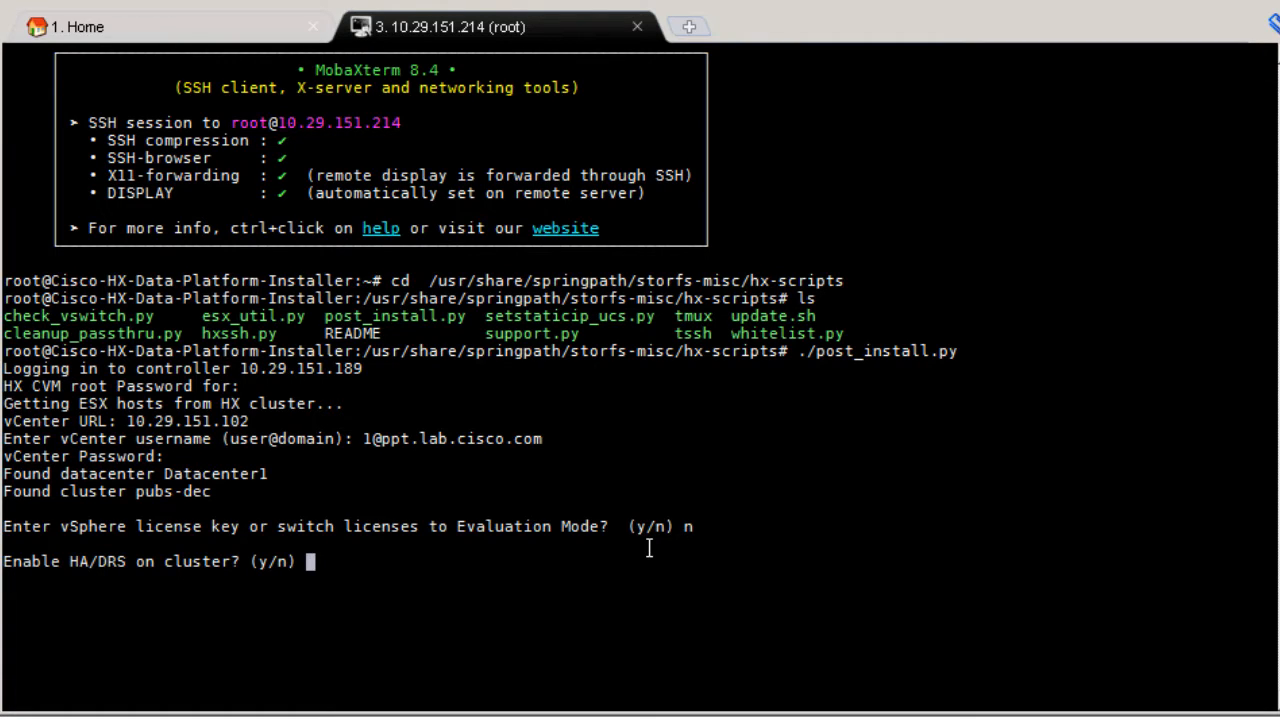
{"action": "type", "text": "y"}
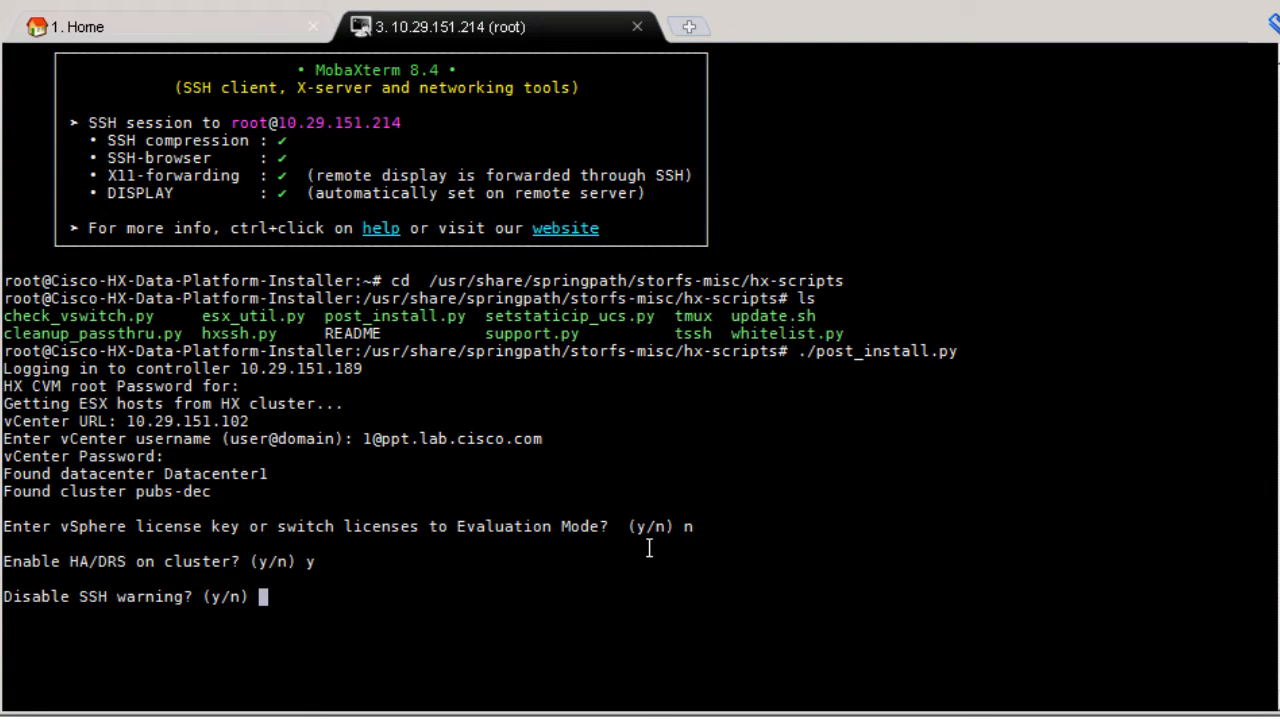
{"action": "type", "text": "y"}
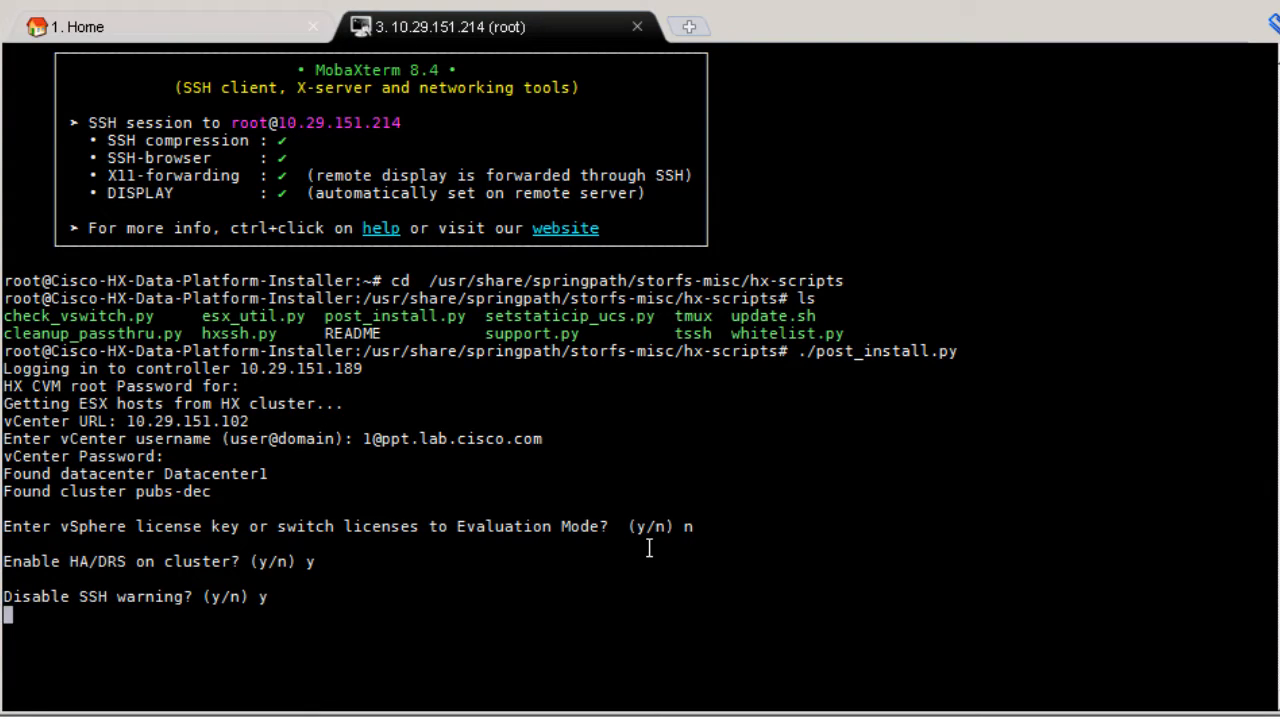
{"action": "key", "text": "Return"}
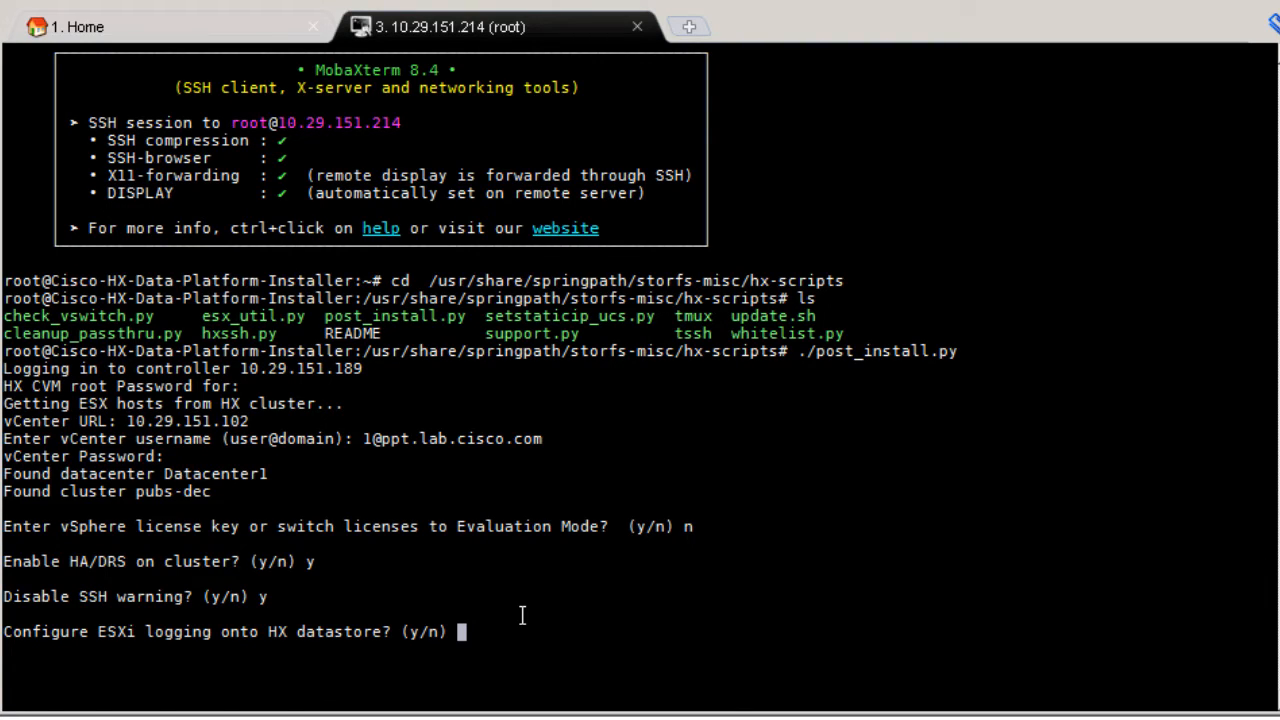
Enable ESXi logging to a new 20 GB HX datastore named 'logs'.
{"action": "type", "text": "y"}
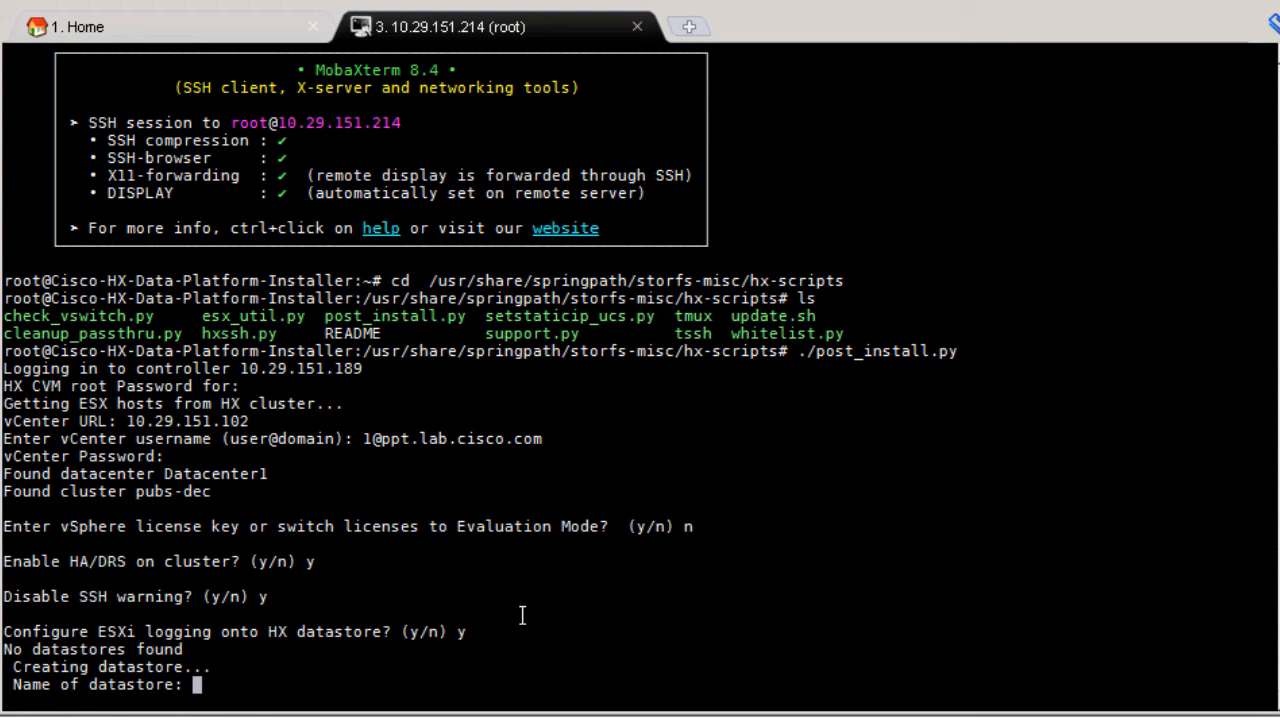
{"action": "type", "text": "logs"}
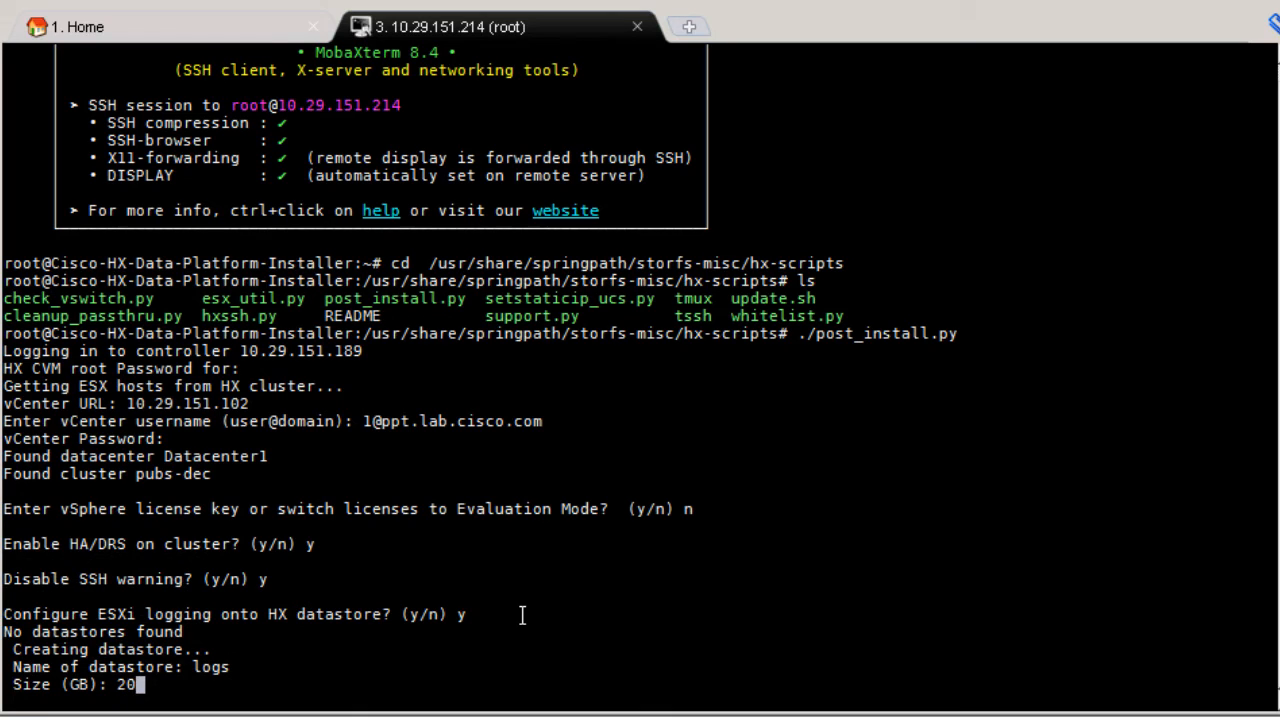
{"action": "key", "text": "Return"}
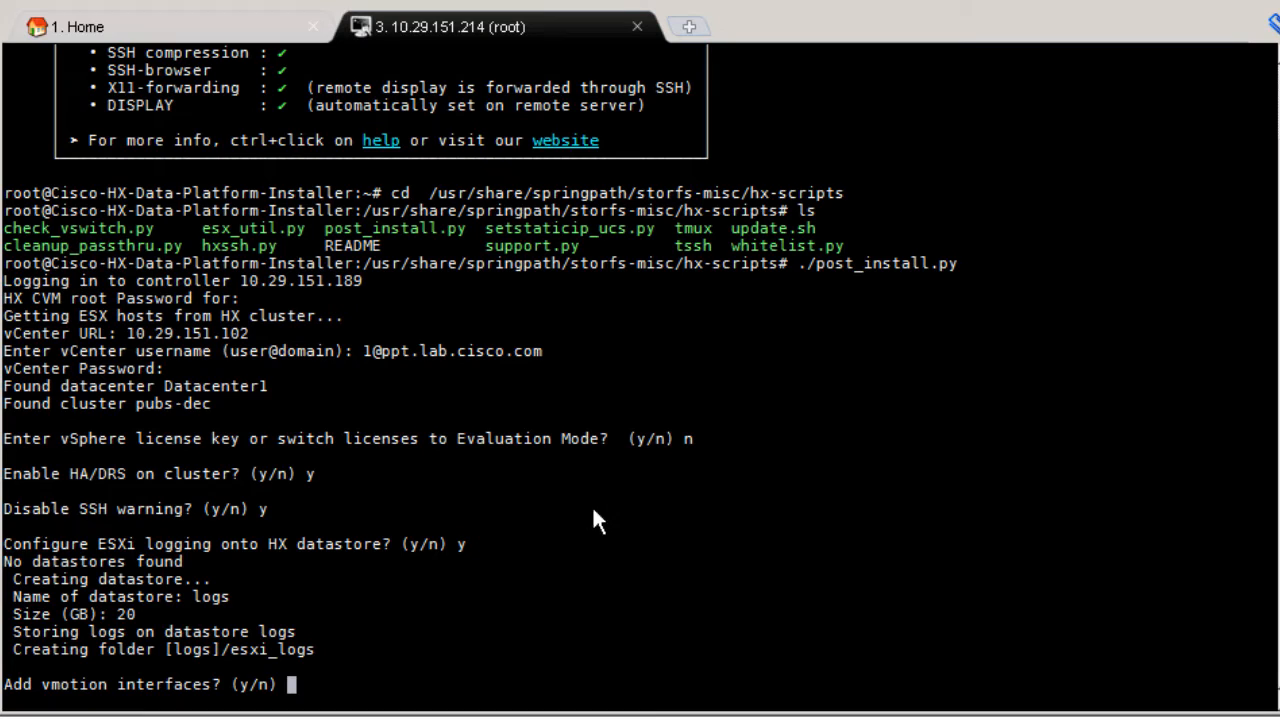
{"action": "mouse_move", "coordinate": [630, 530]}
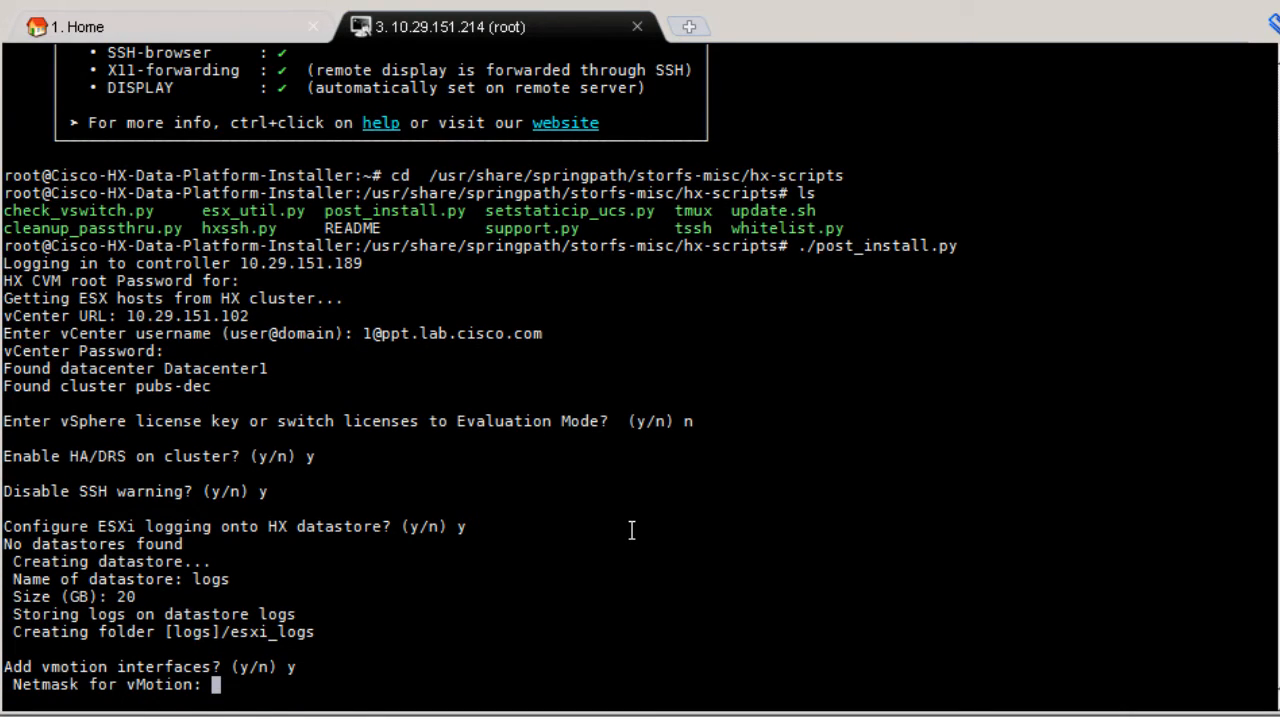
Add vMotion interfaces with netmask 255.255.255.0 on VLAN 3173, starting with host IP 172.17.73.44.
{"action": "type", "text": "255.25"}
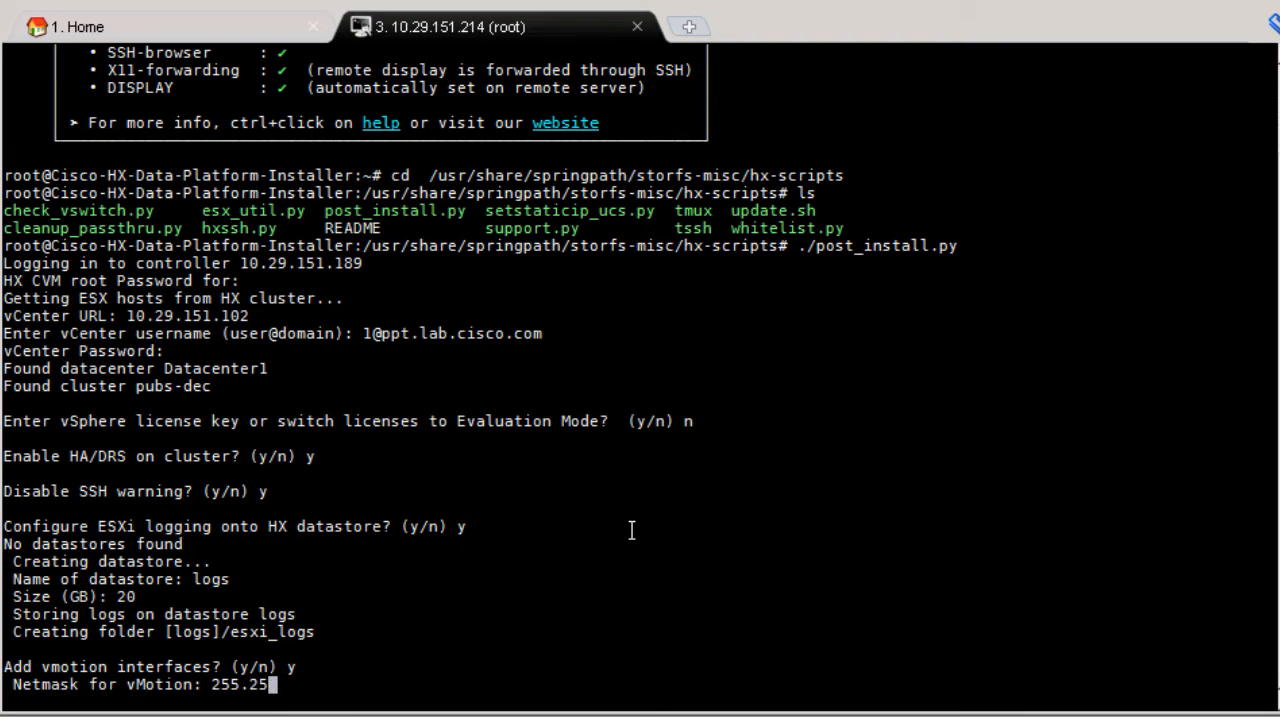
{"action": "type", "text": "5.255.0"}
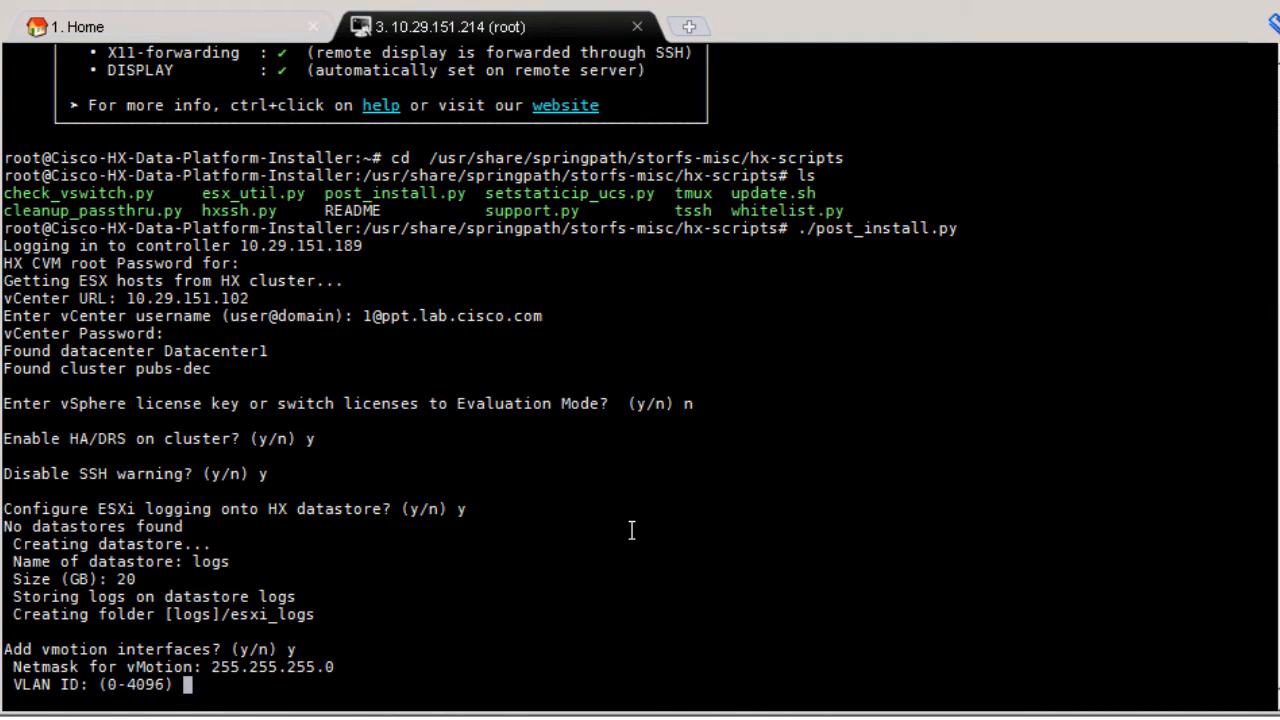
{"action": "type", "text": "3173"}
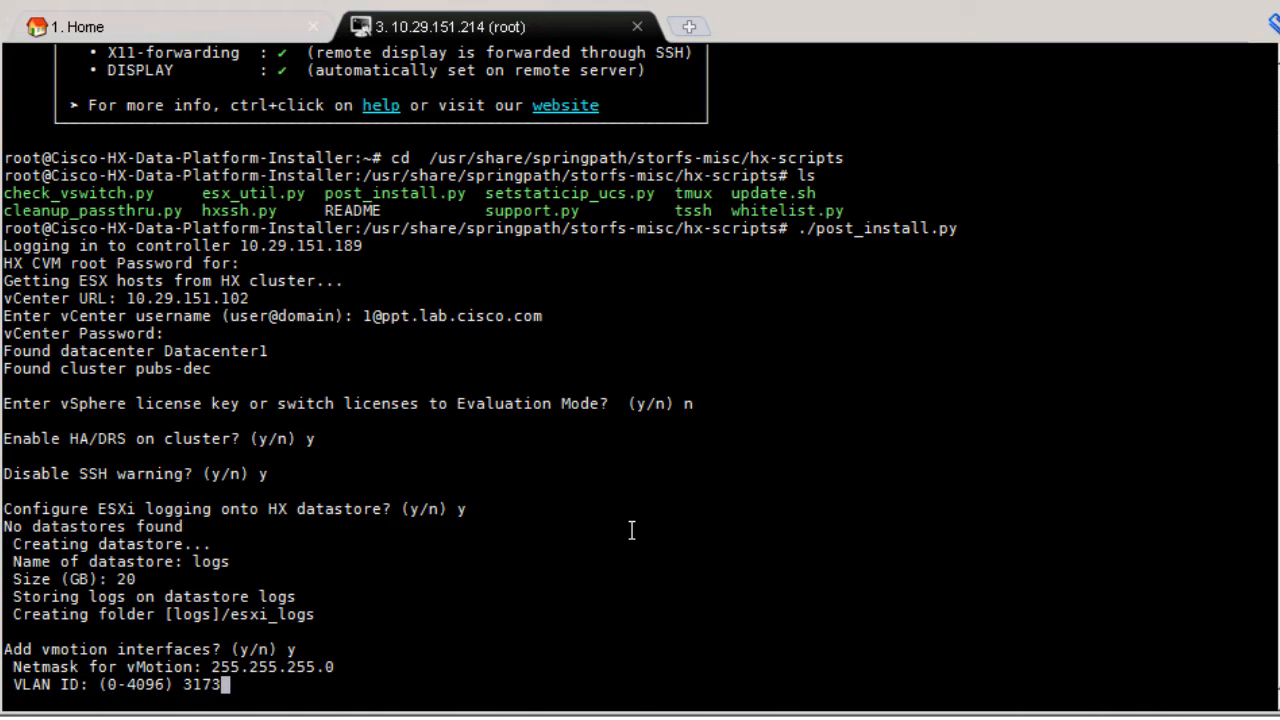
{"action": "key", "text": "Return"}
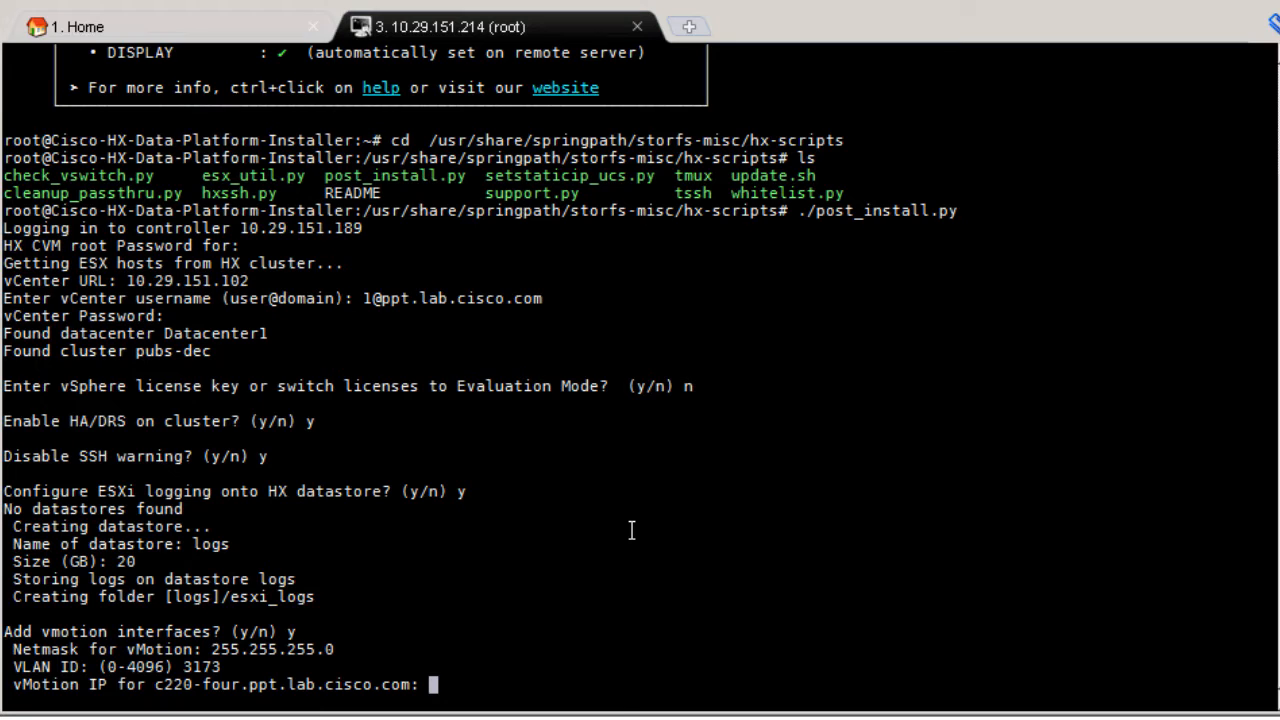
{"action": "type", "text": "172.17.73.44"}
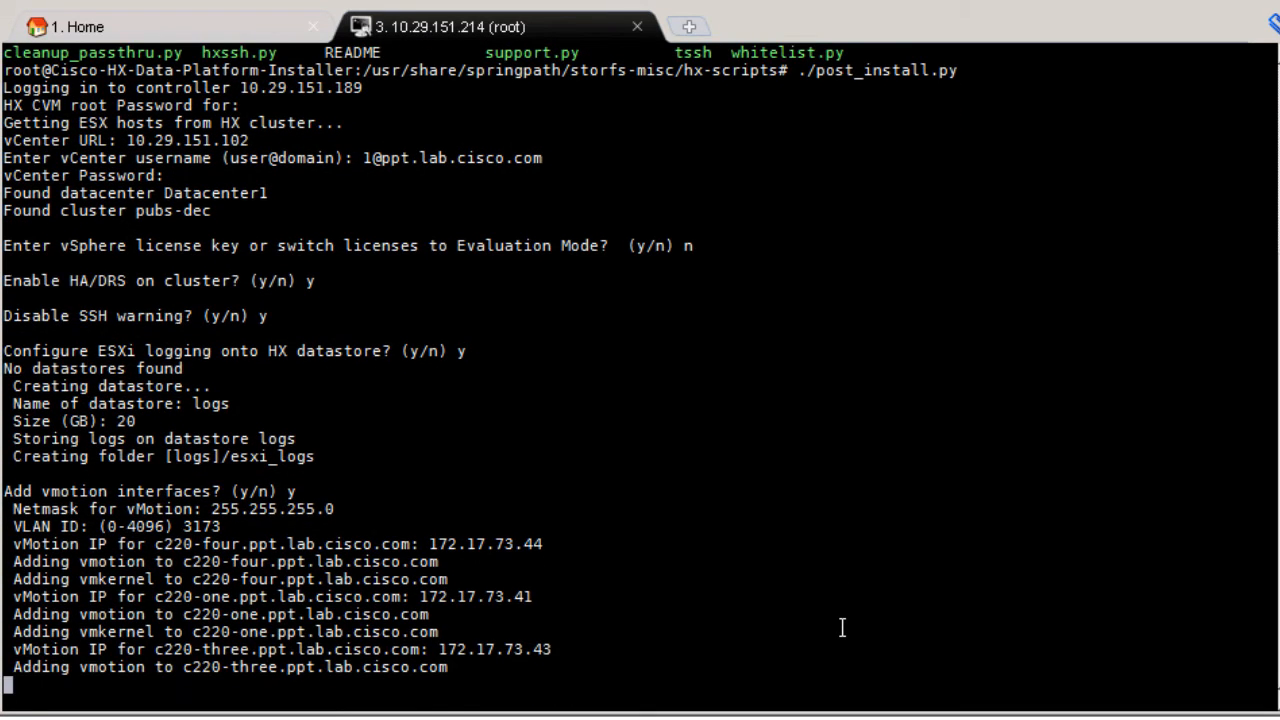
{"action": "scroll", "scroll_direction": "down", "scroll_amount": 3}
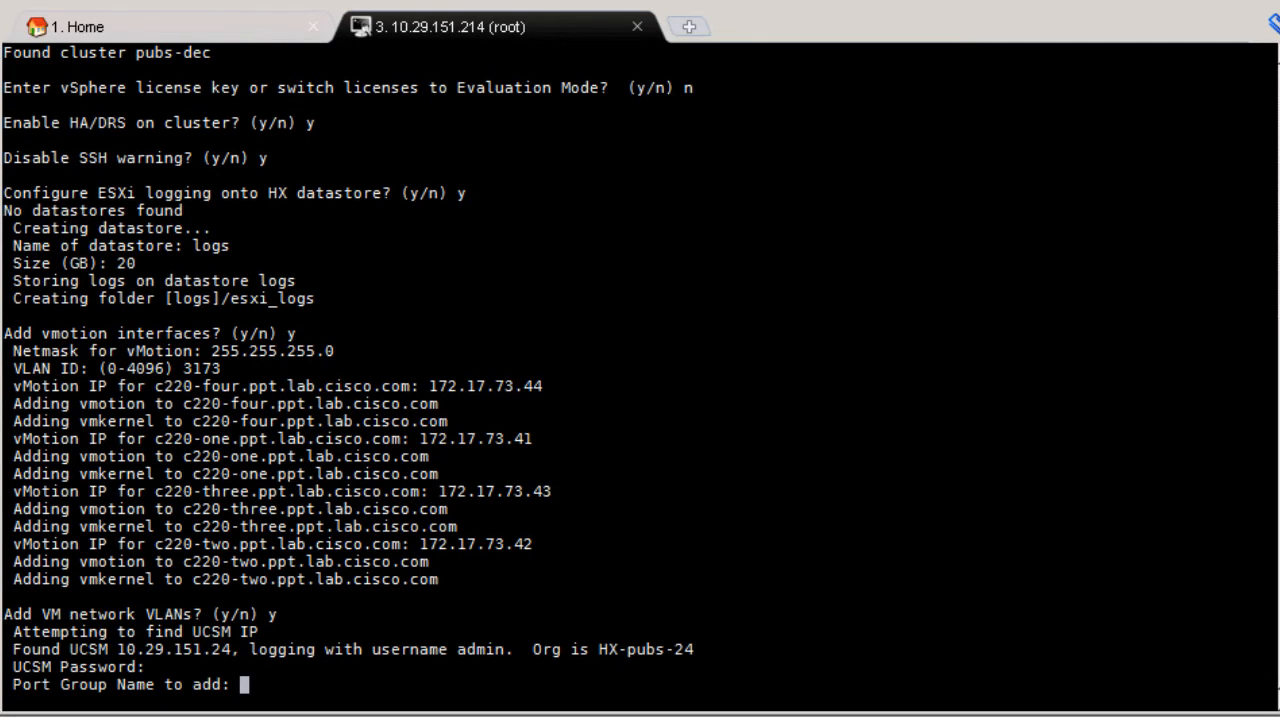
{"action": "mouse_move", "coordinate": [642, 448]}
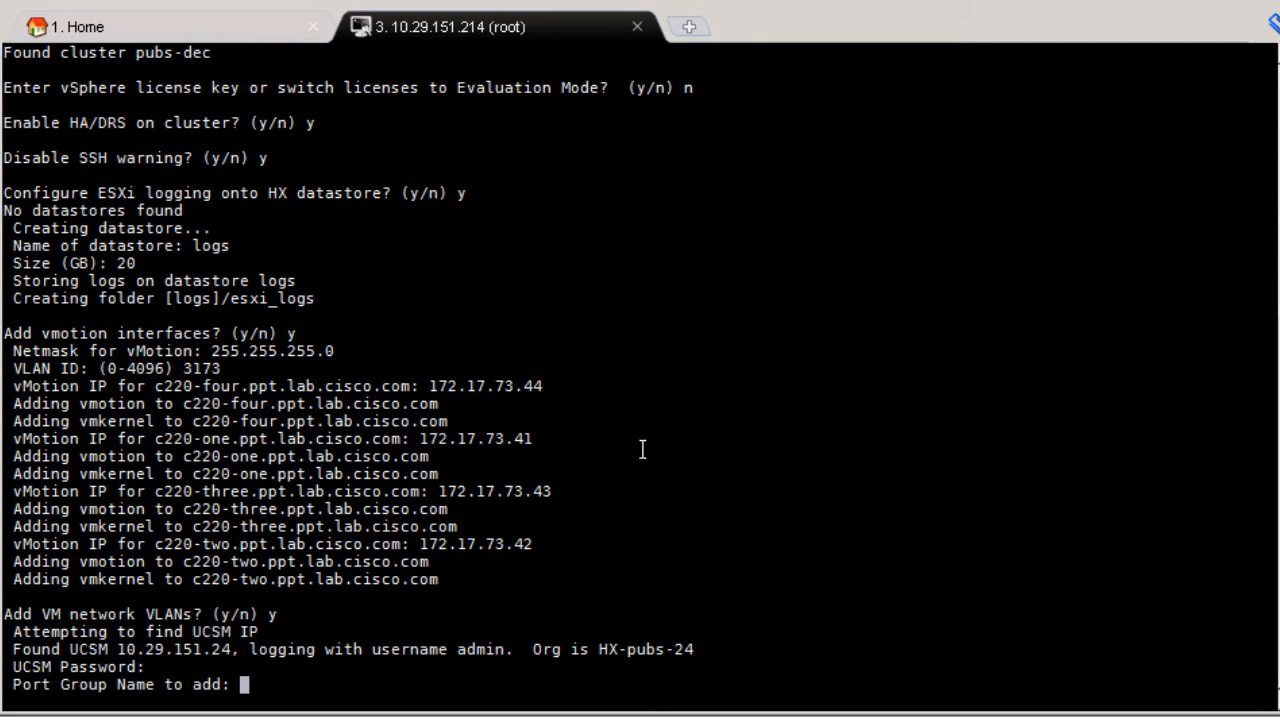
Add VM network port group 3178 with VLAN ID 3178 to the fabric interconnect and hosts.
{"action": "type", "text": "3178"}
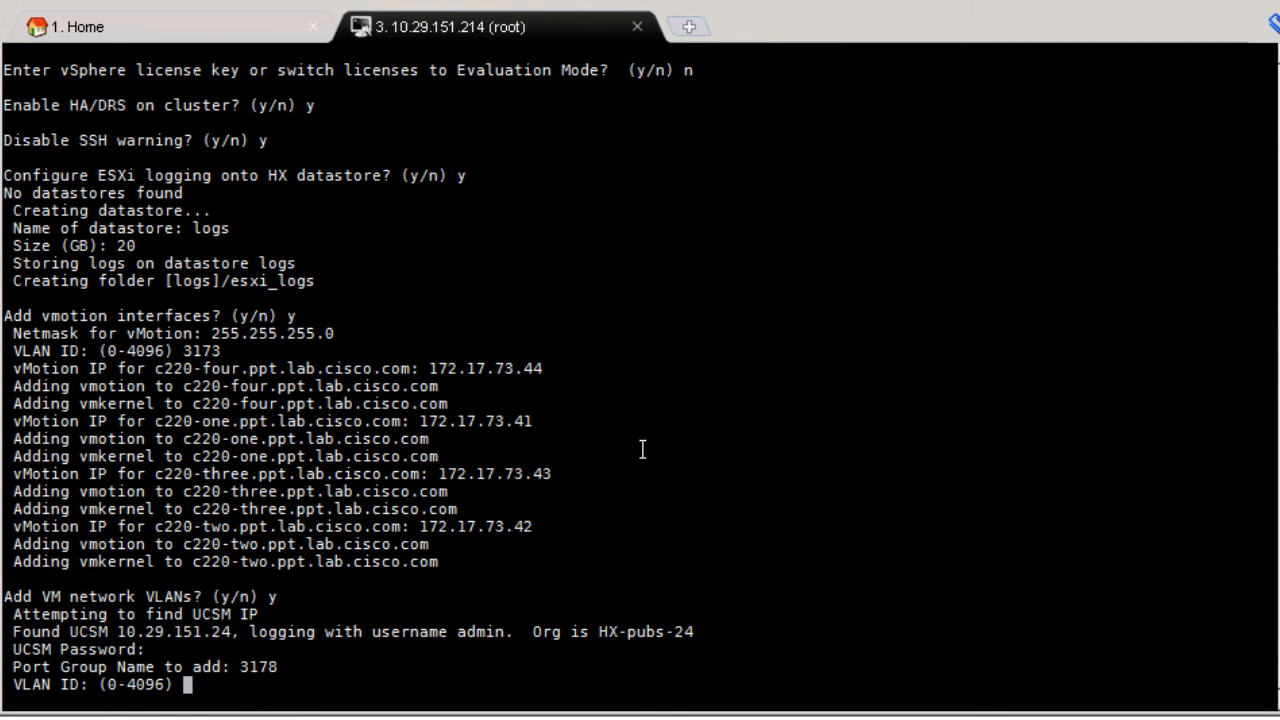
{"action": "type", "text": "3178"}
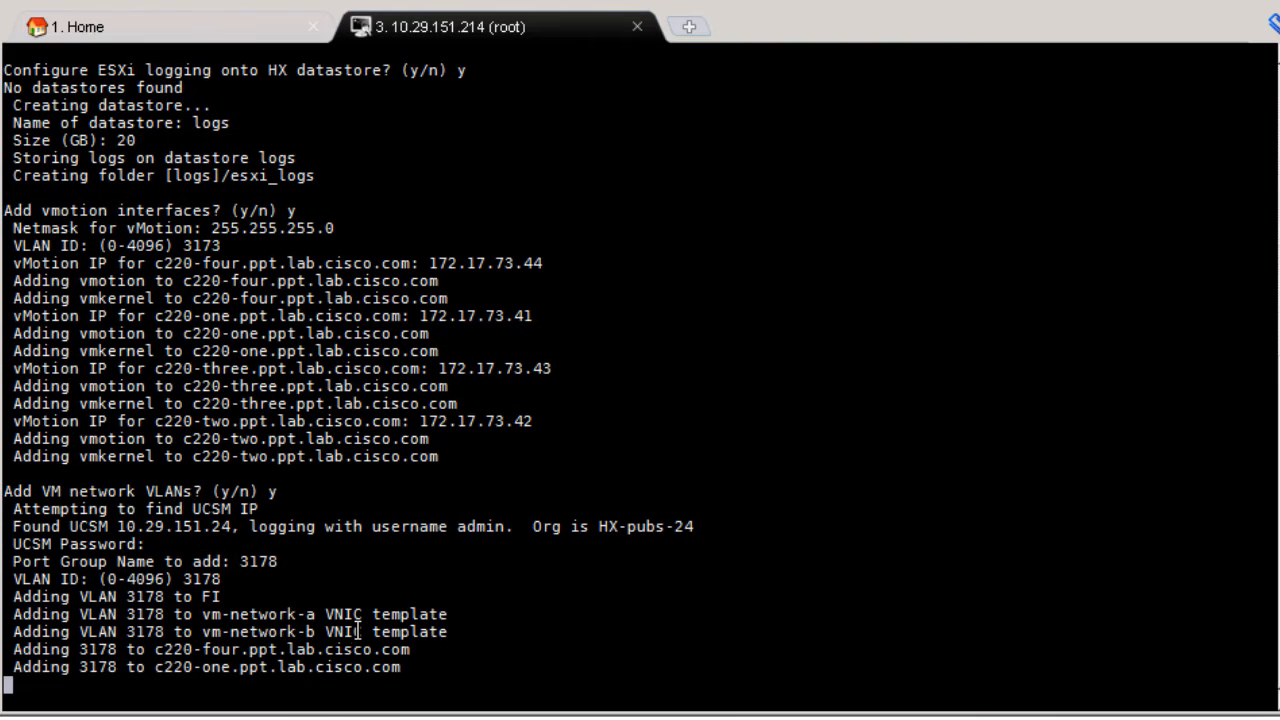
{"action": "scroll", "scroll_direction": "down", "scroll_amount": 3}
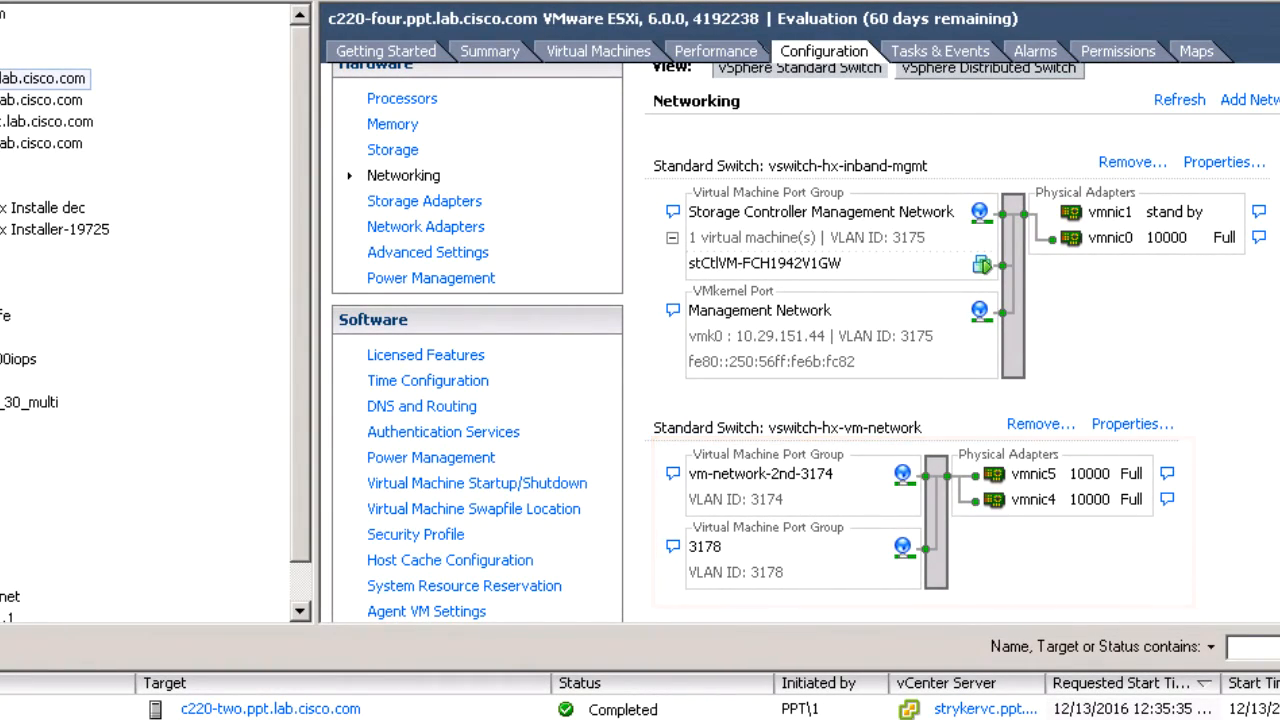
Switch to vSphere Client to verify host c220-four shows a 3178 port group on VLAN 3178.
{"action": "left_click", "coordinate": [448, 26]}
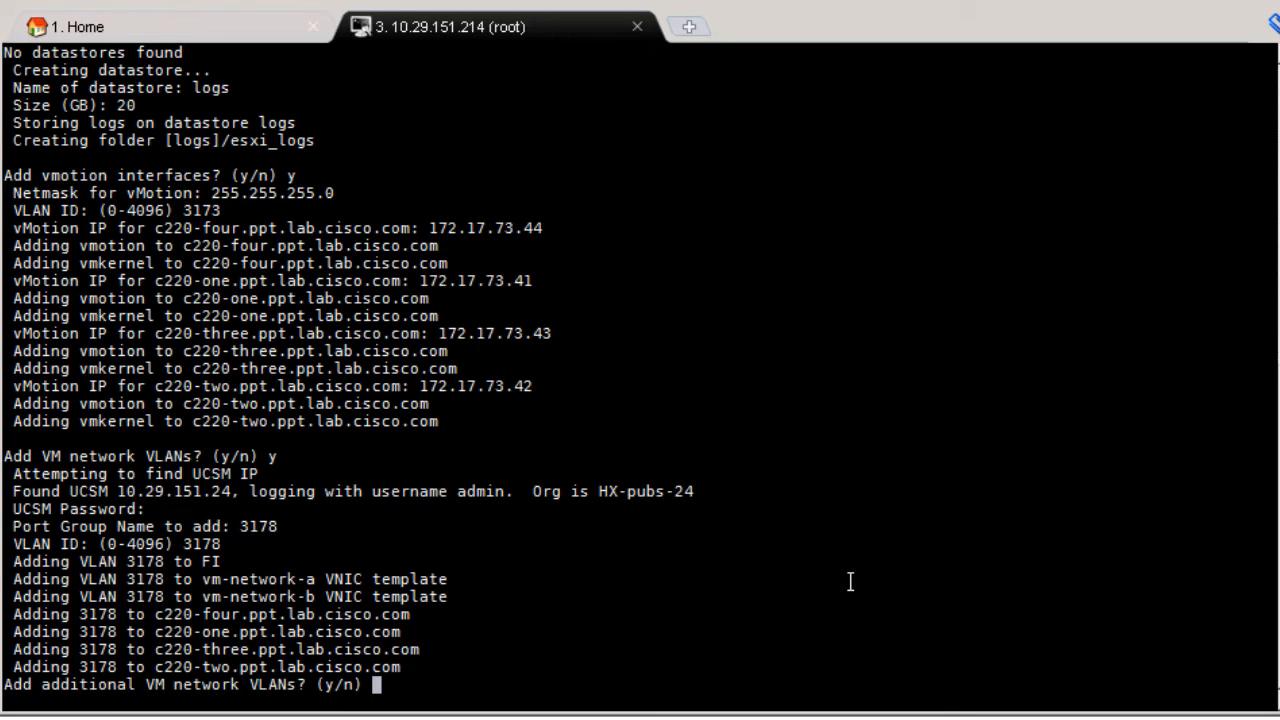
Decline extra VLANs, enable NTP on all hosts and send a test email to the entered recipient.
{"action": "type", "text": "n"}
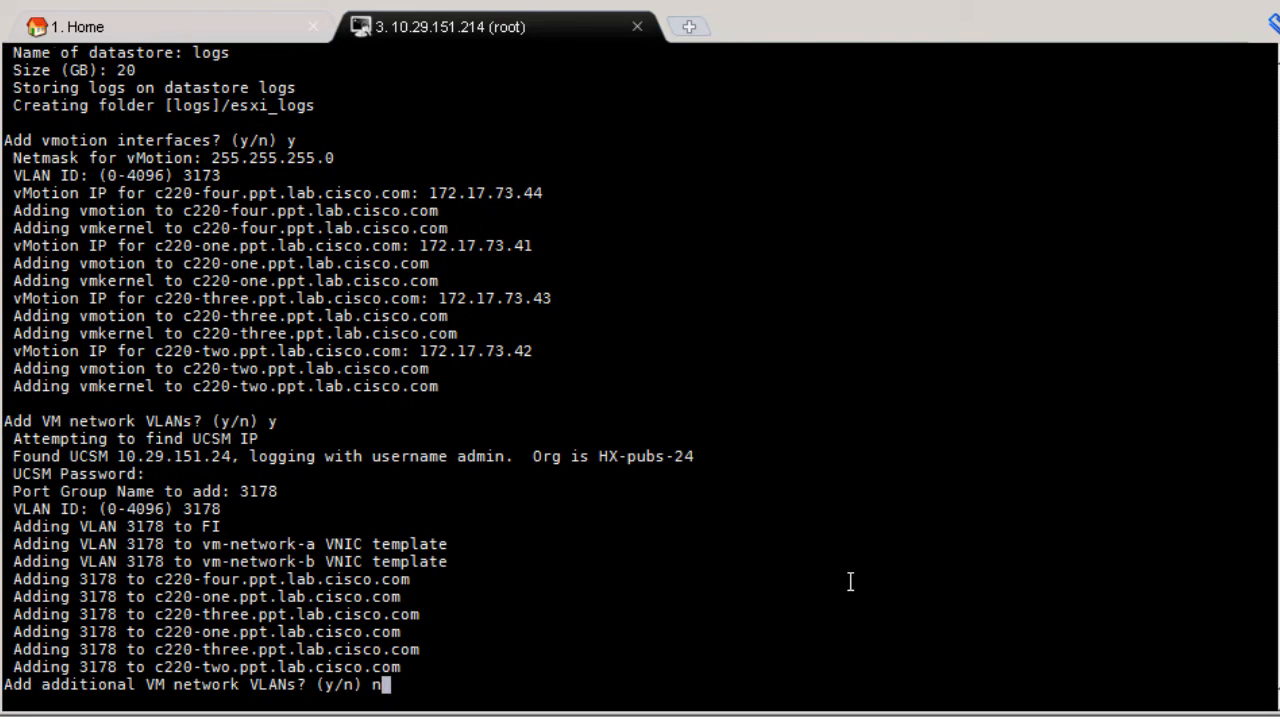
{"action": "key", "text": "Return"}
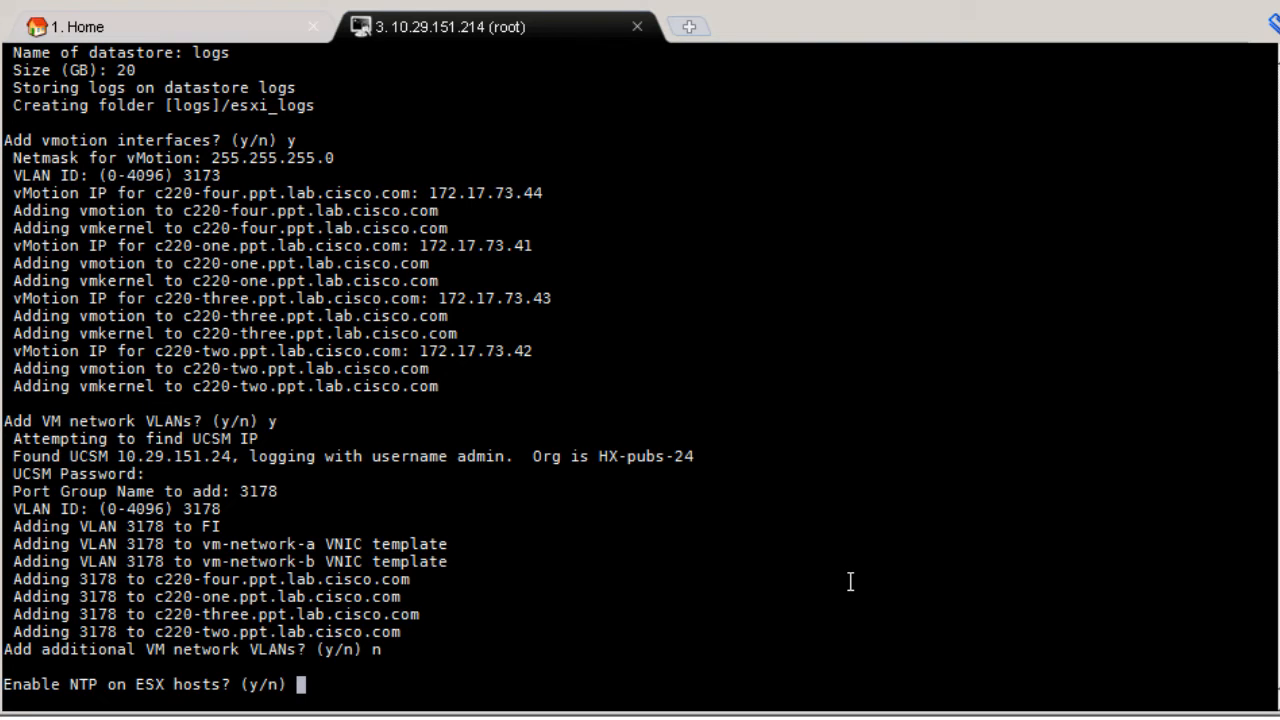
{"action": "type", "text": "y"}
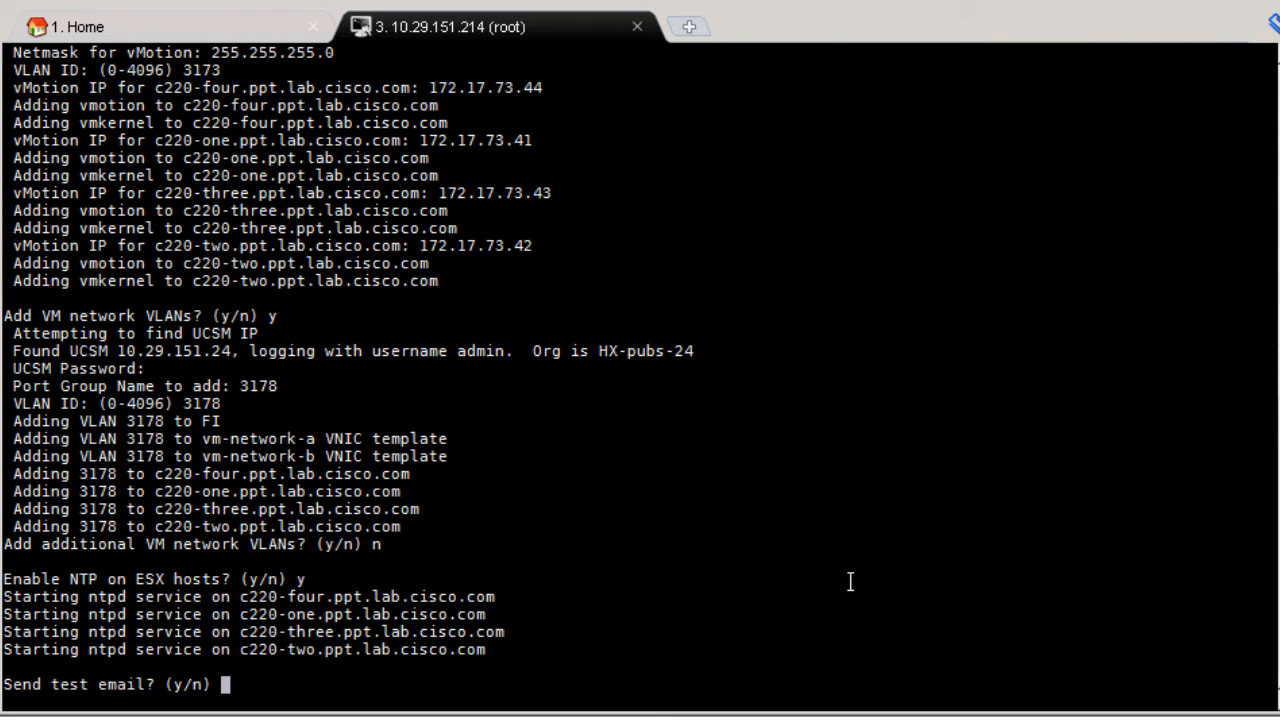
{"action": "mouse_move", "coordinate": [850, 582]}
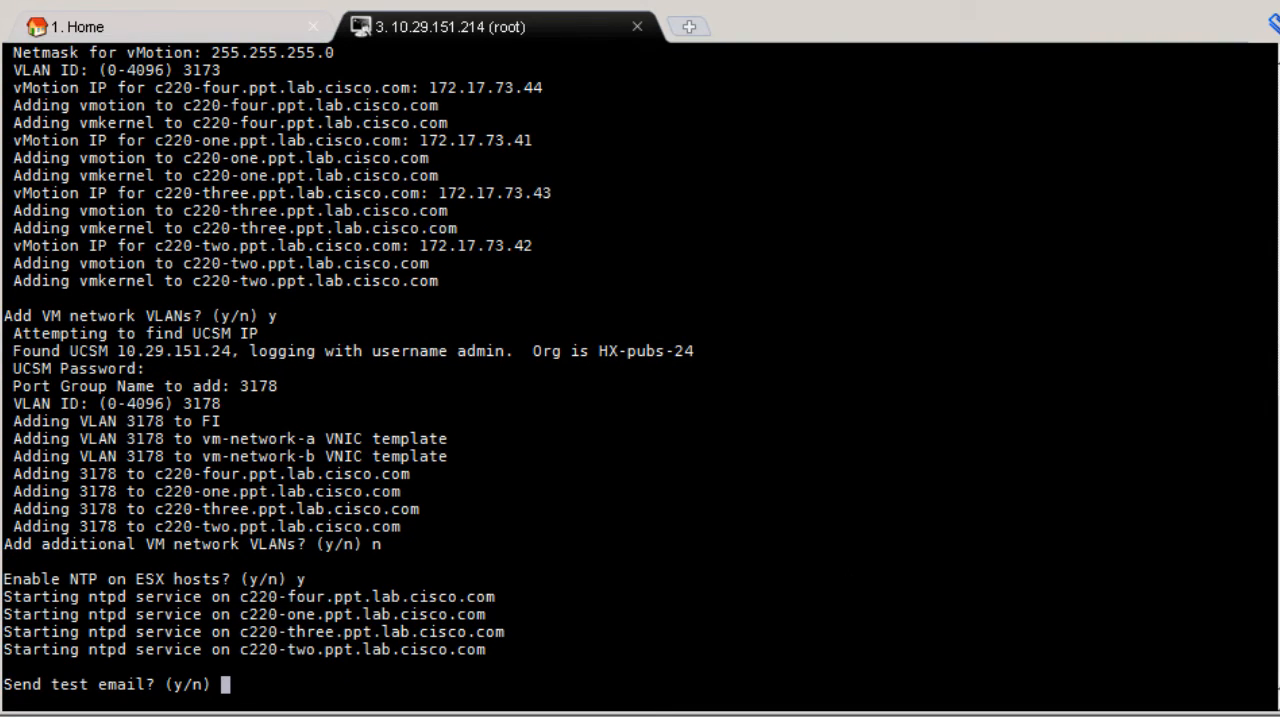
{"action": "type", "text": "y"}
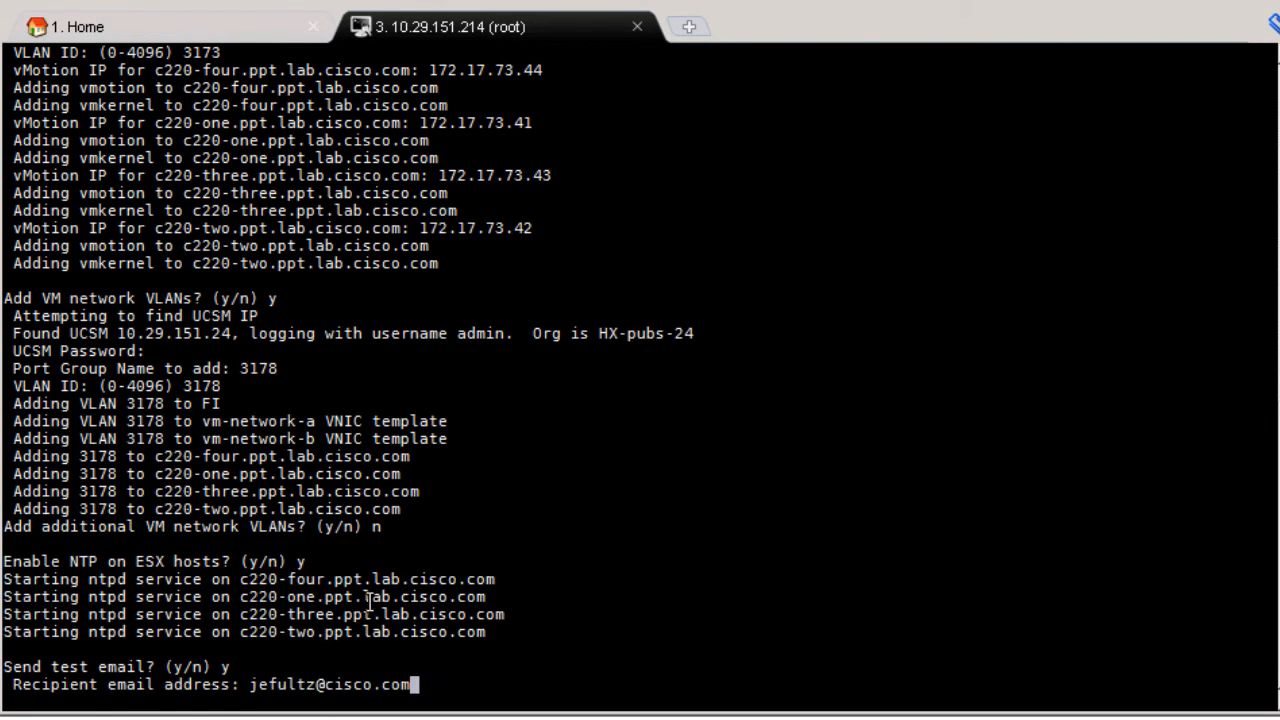
{"action": "key", "text": "Return"}
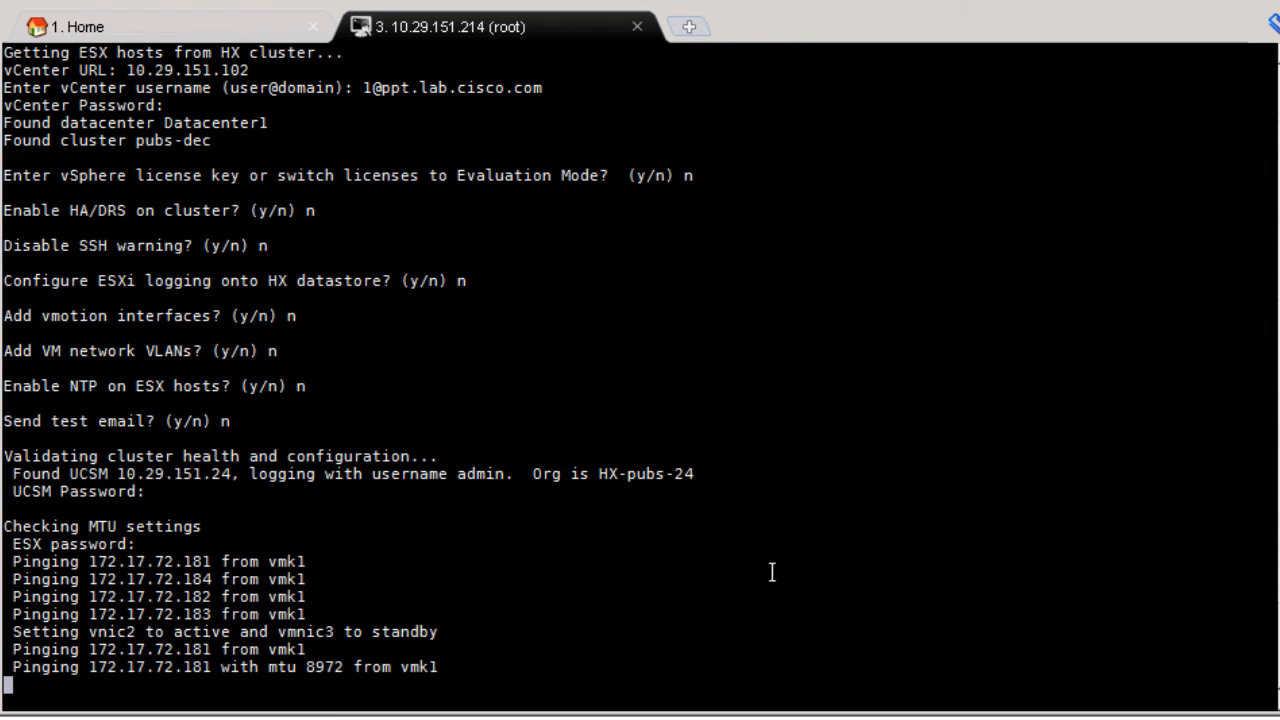
Scroll through the health validation results showing no errors on all four hosts.
{"action": "scroll", "scroll_direction": "down", "scroll_amount": 3}
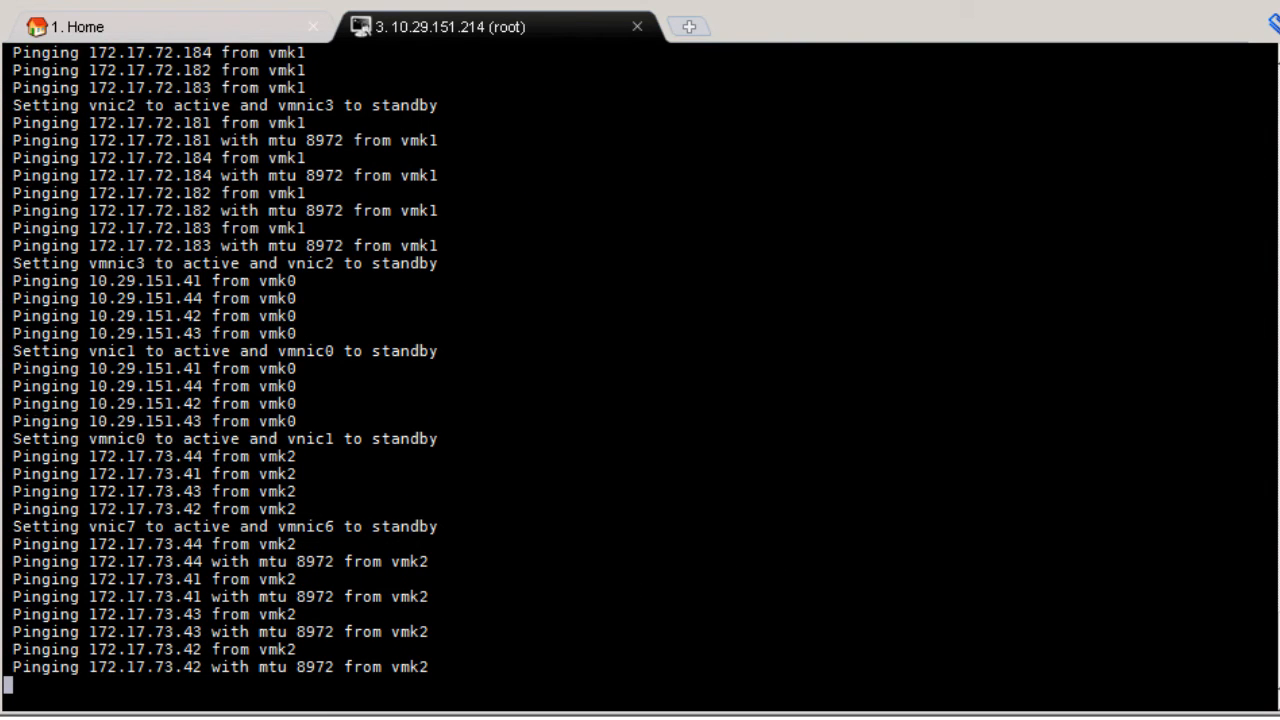
{"action": "scroll", "scroll_direction": "down", "scroll_amount": 3}
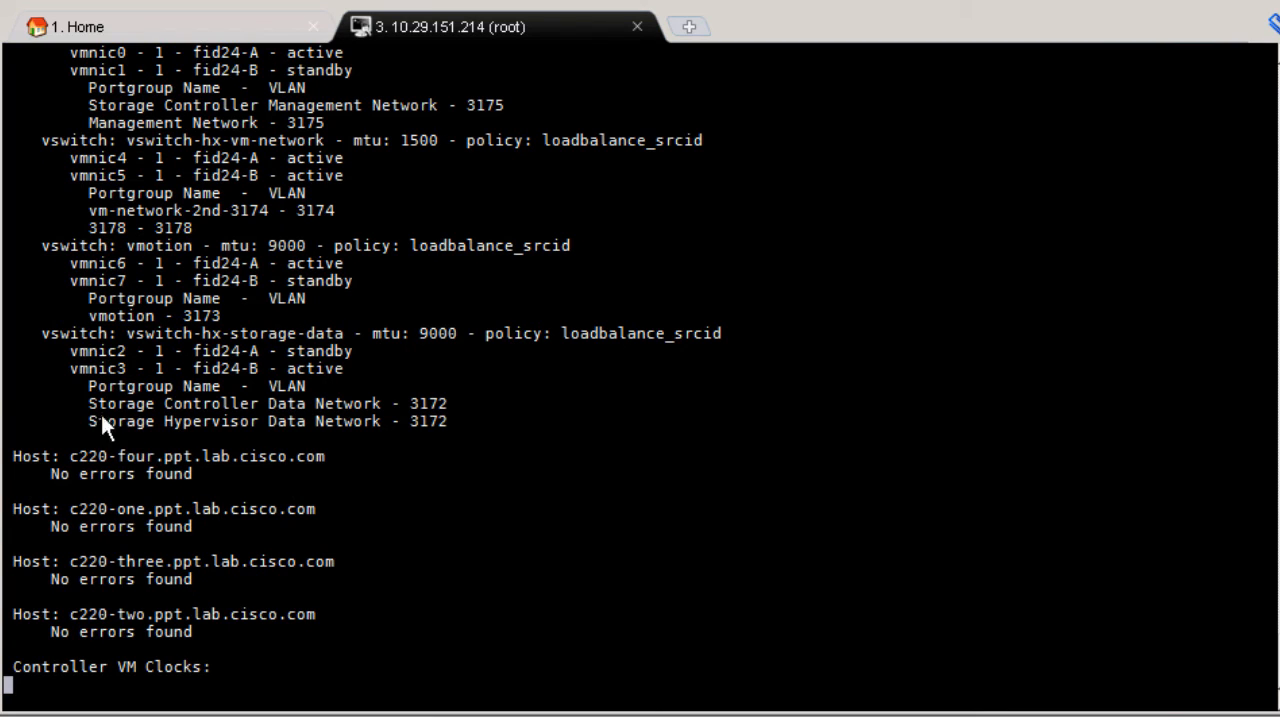